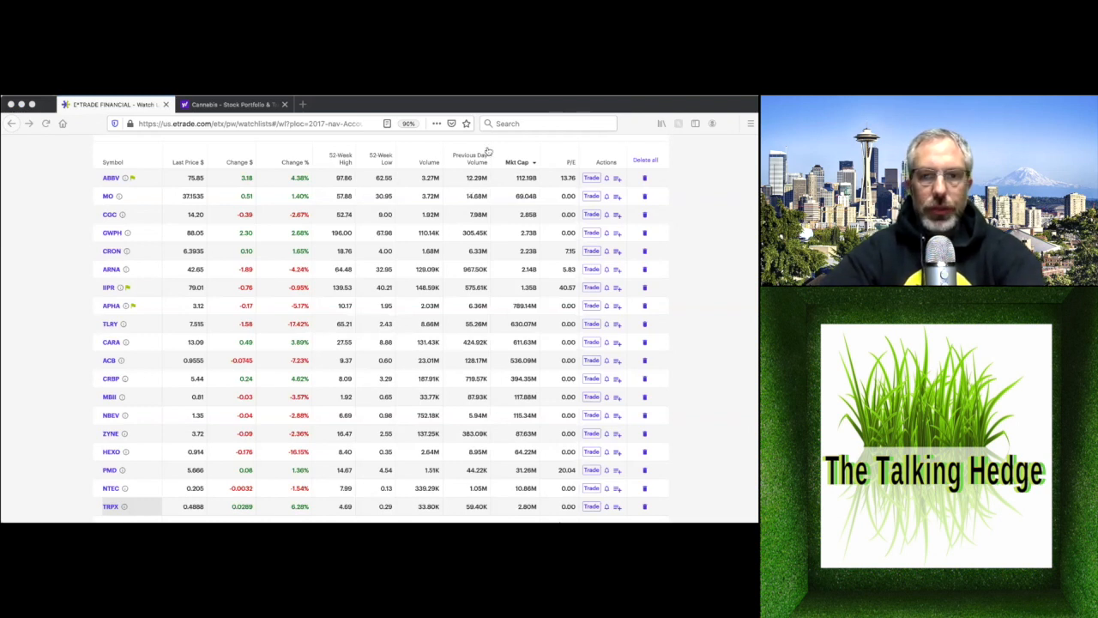
mouse_move(348, 409)
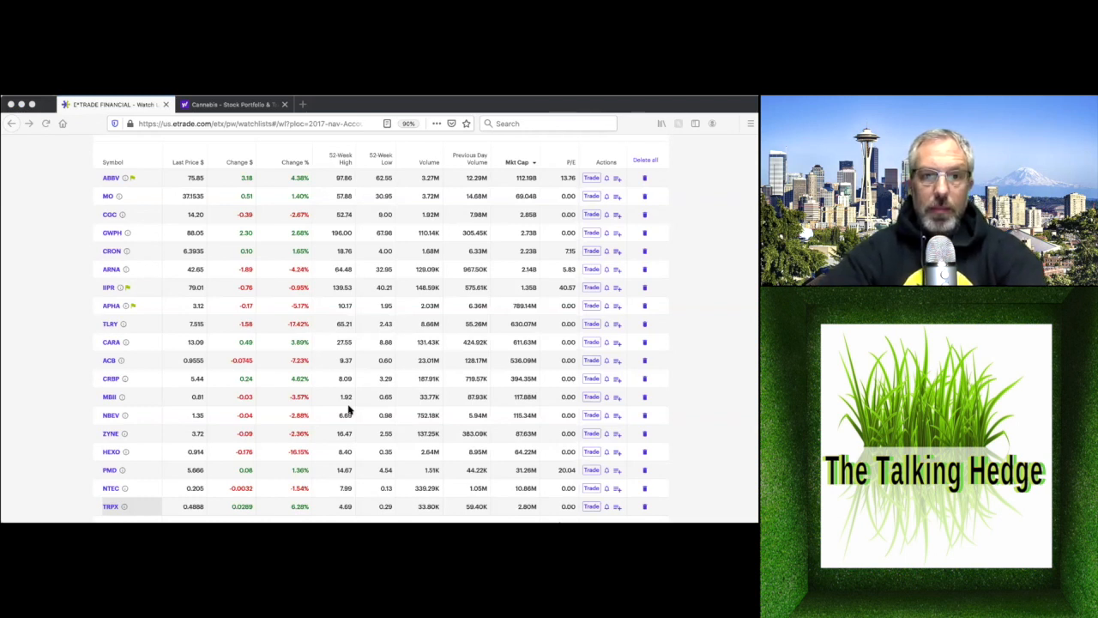
mouse_move(333, 312)
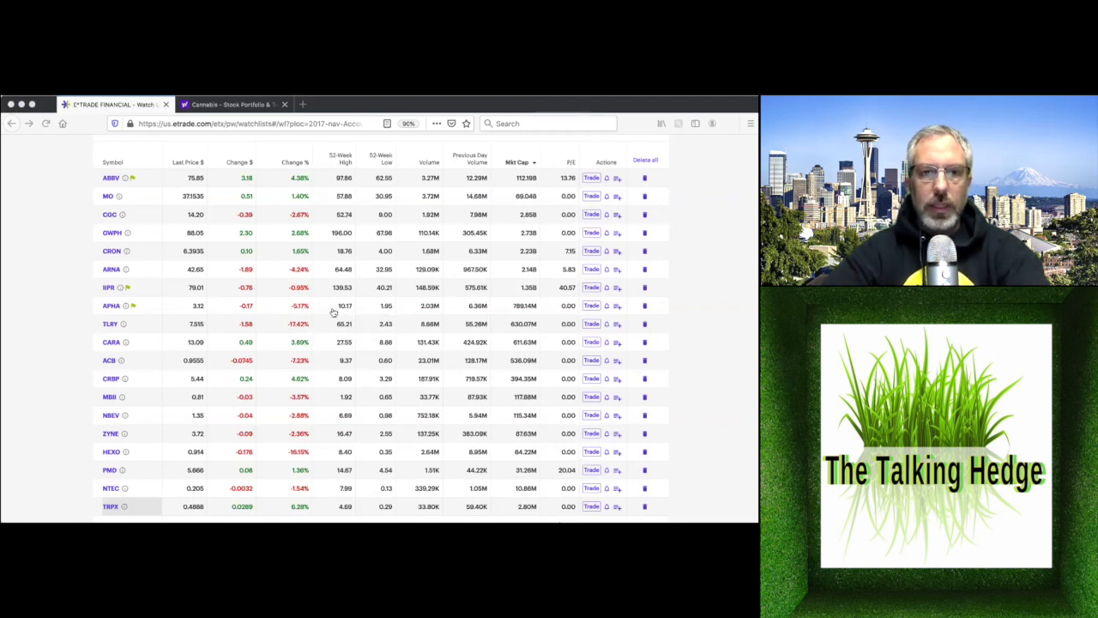
mouse_move(333, 310)
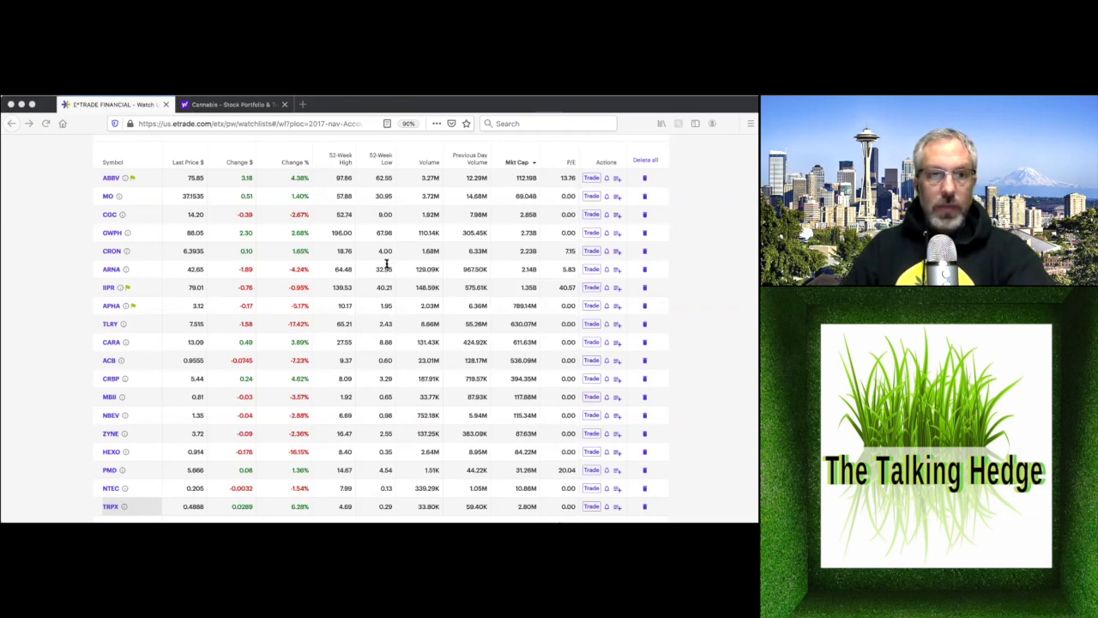
mouse_move(386, 265)
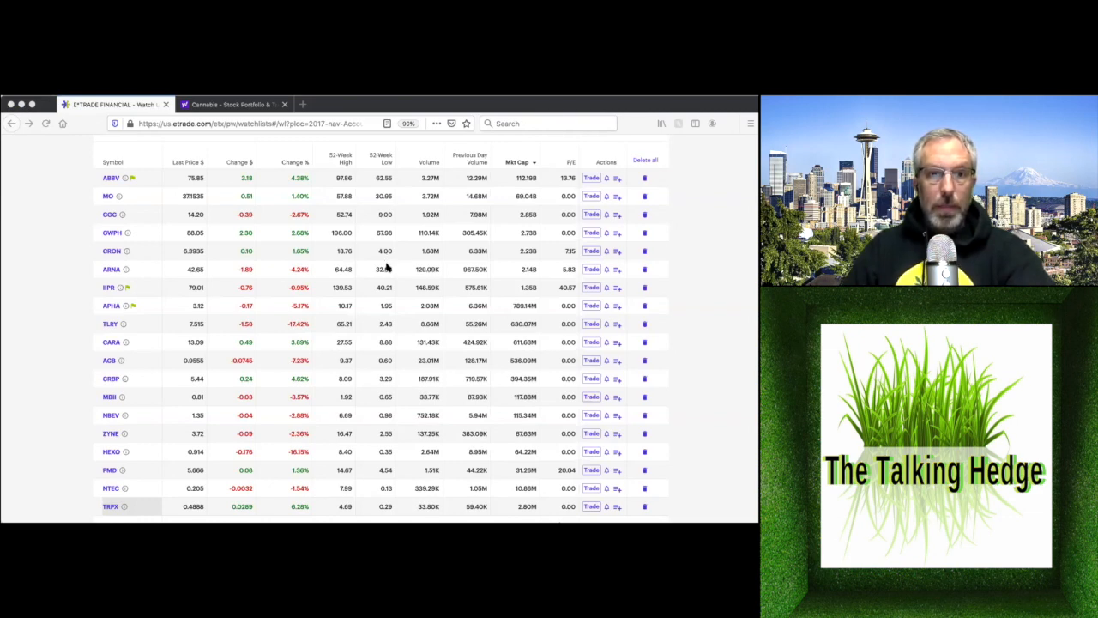